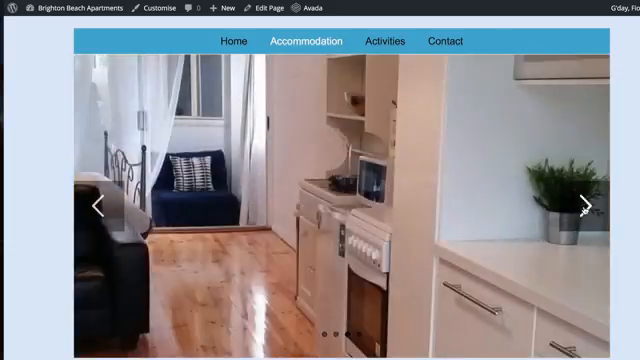
Browse the live slider to view its other photos
left_click(588, 204)
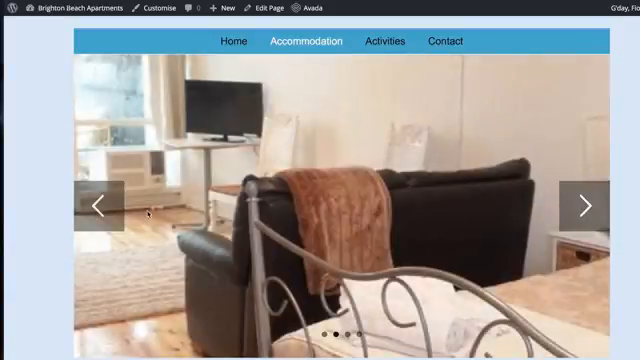
left_click(102, 204)
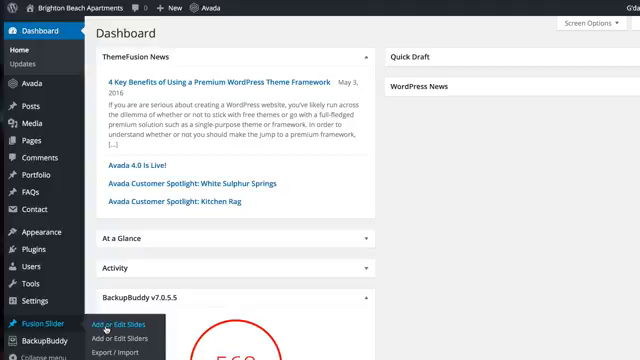
Start a new Fusion slide from the Add or Edit Slides list
left_click(136, 322)
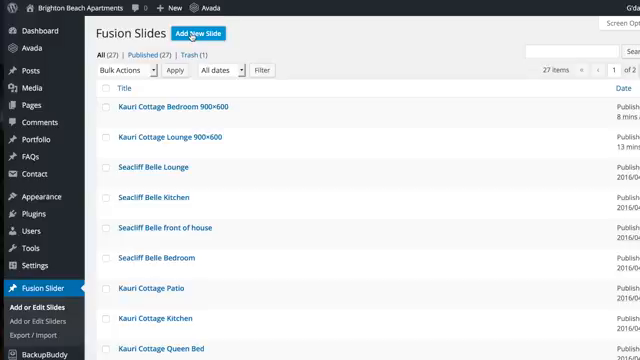
left_click(196, 32)
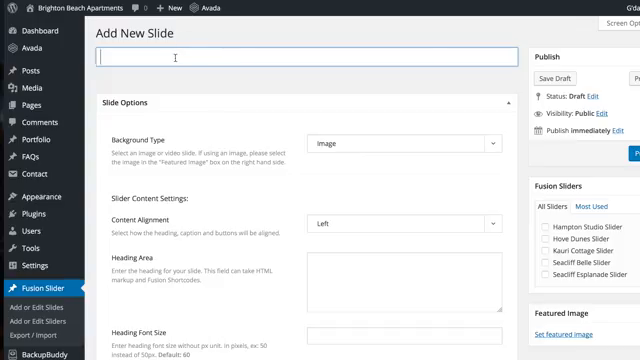
Title the slide 'Hampton Studio Bed 900x600' so its permalink generates
type("Hampton Stud")
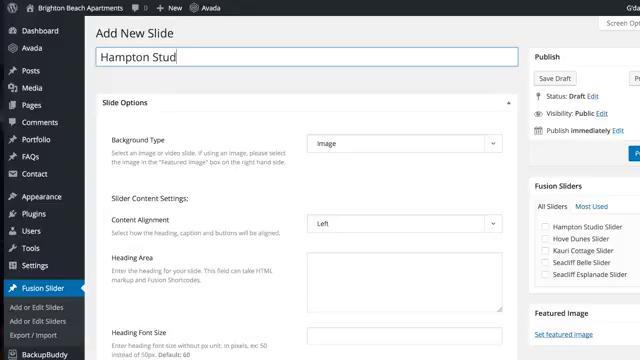
type("io Bed 90")
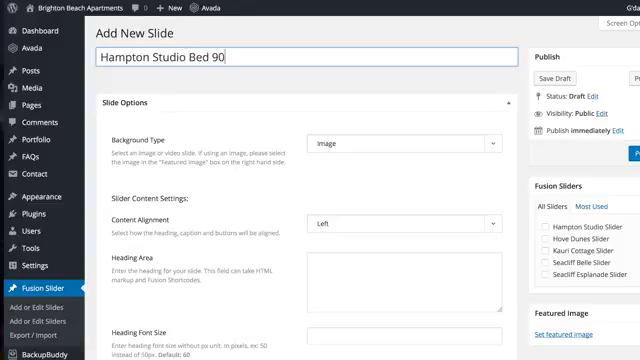
type("0x600")
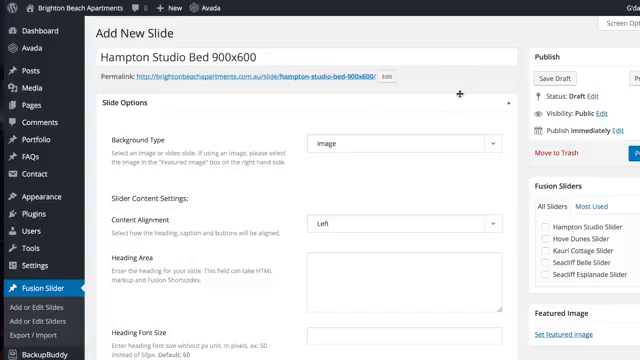
mouse_move(458, 96)
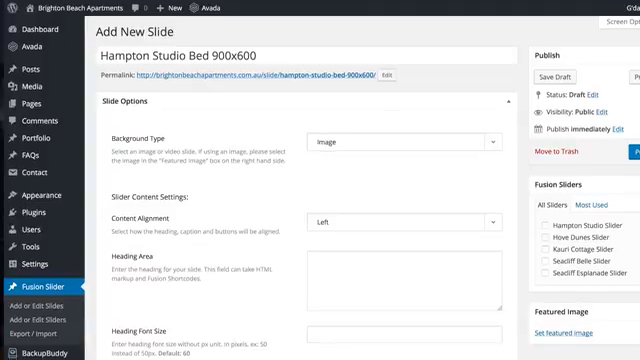
Assign the slide to Hampton Studio Slider and begin setting its featured image
scroll("down", 3)
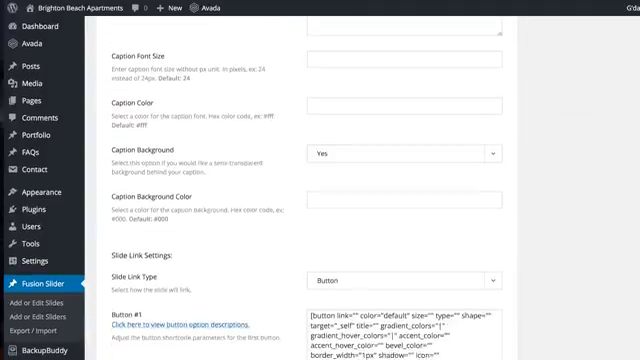
scroll("down", 3)
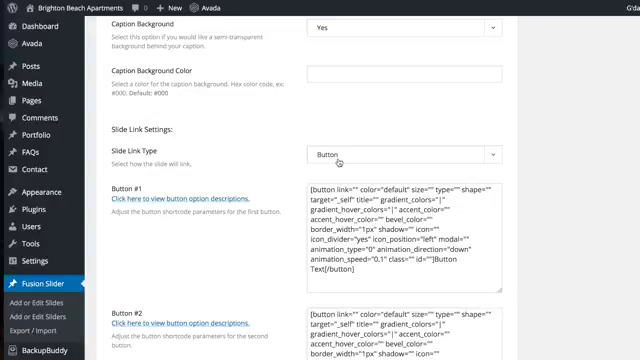
left_click(412, 152)
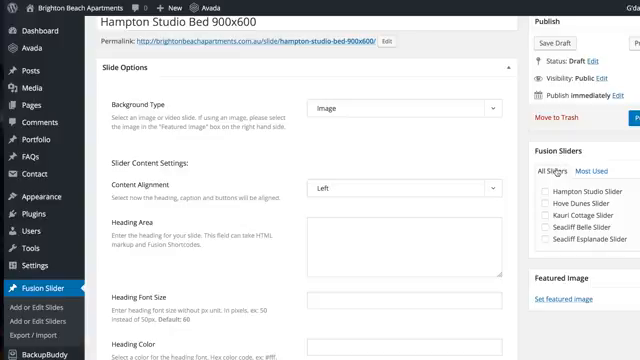
left_click(532, 188)
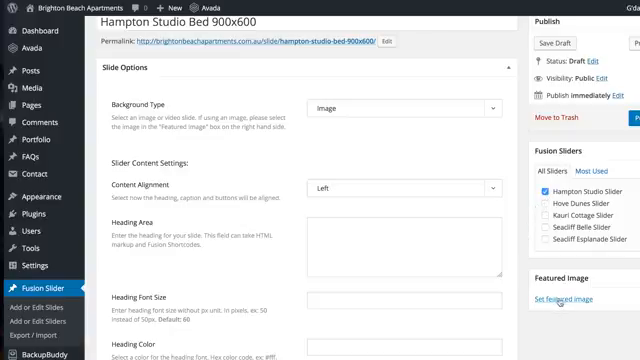
left_click(560, 328)
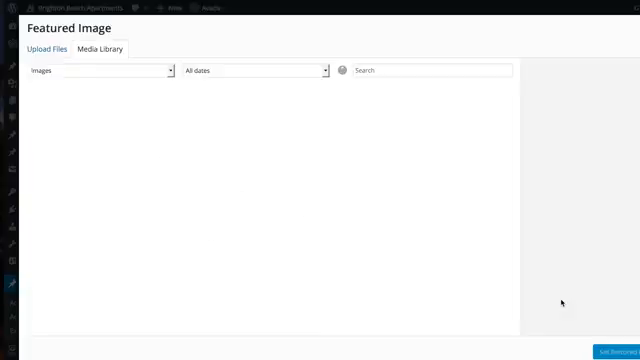
Choose the bedroom photo from the Media Library as the featured image
left_click(102, 48)
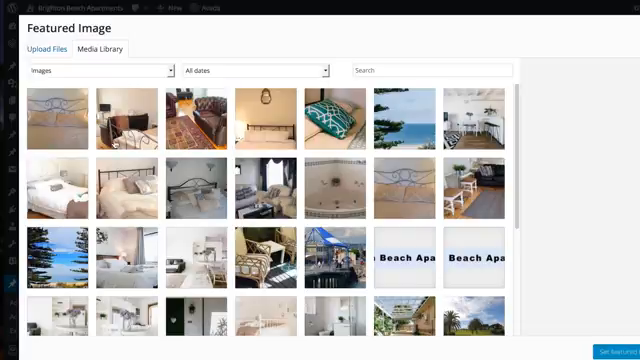
left_click(60, 120)
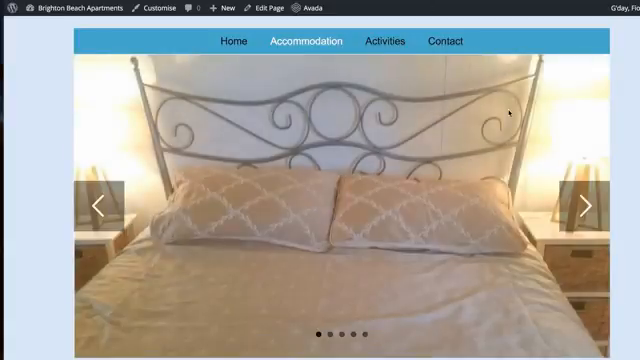
mouse_move(98, 206)
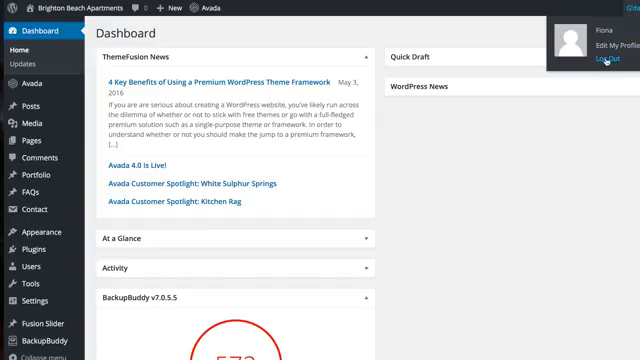
Log out of the site from the admin bar account menu
left_click(602, 62)
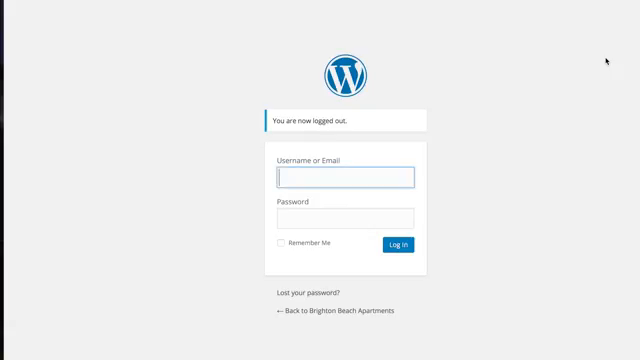